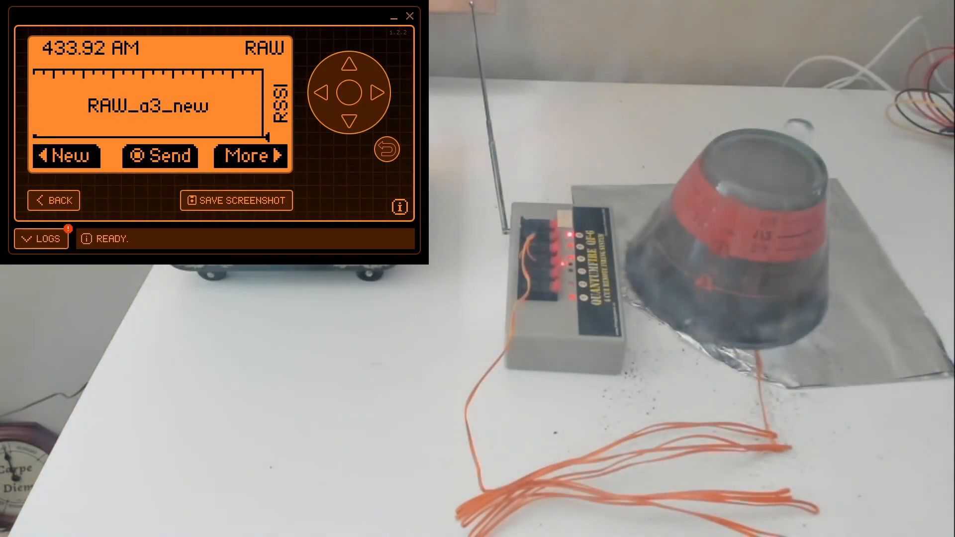
Exit the RAW_a3_new Read RAW screen back to the Sub-GHz main menu.
click(250, 156)
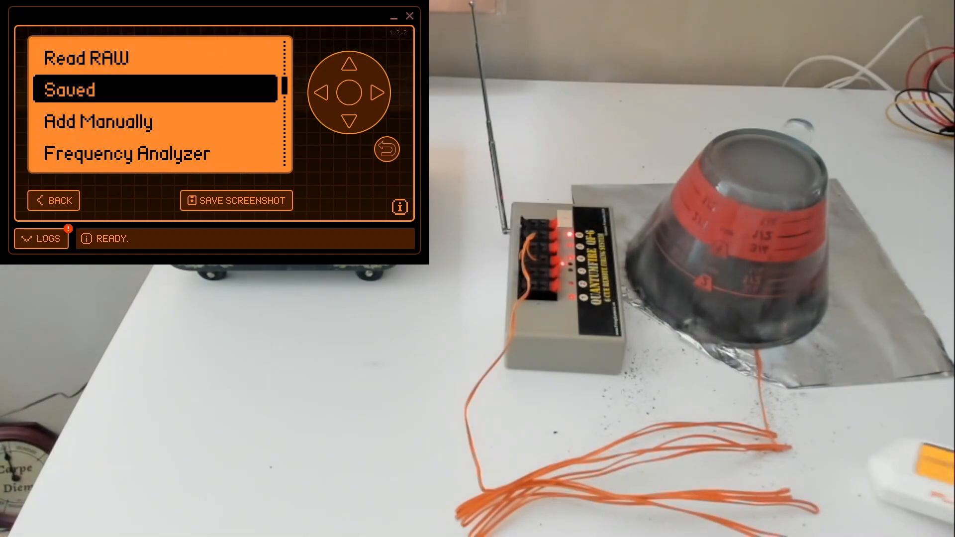